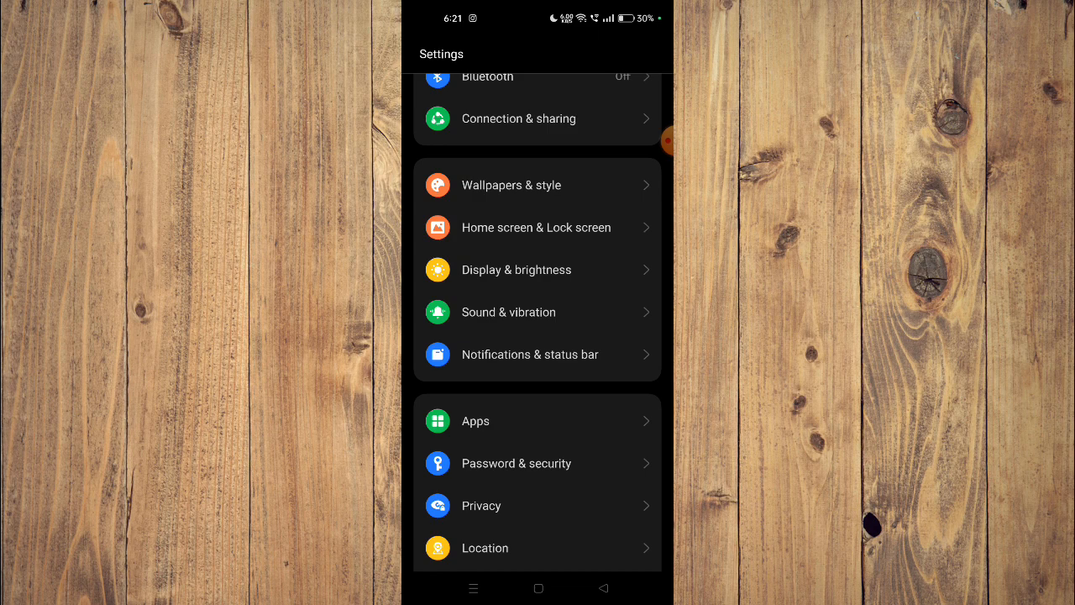
Navigate Apps > App management and open Blinkit's app info page
left_click(475, 420)
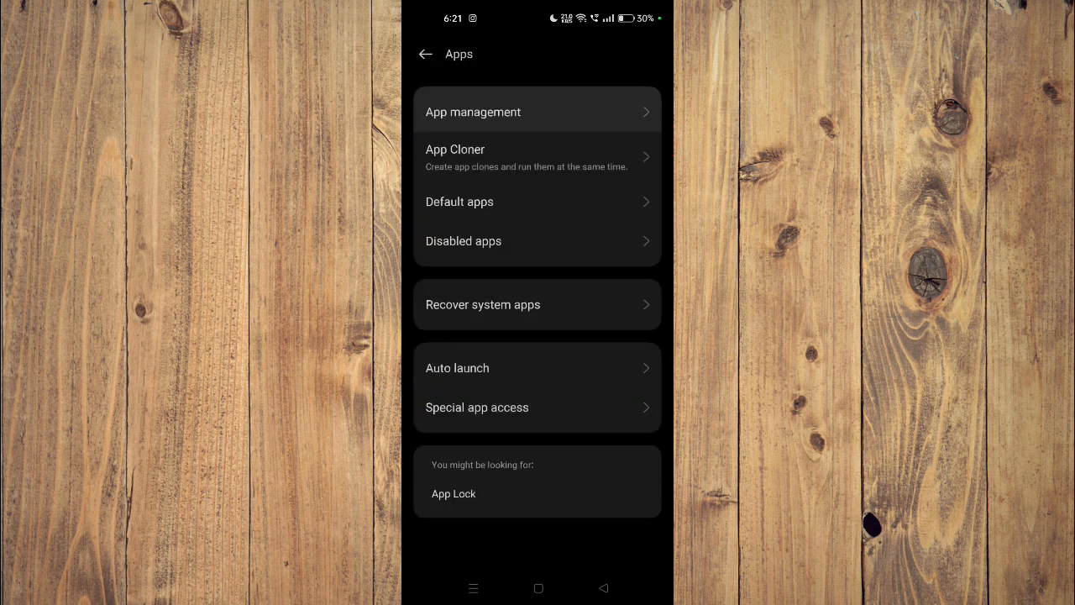
left_click(474, 111)
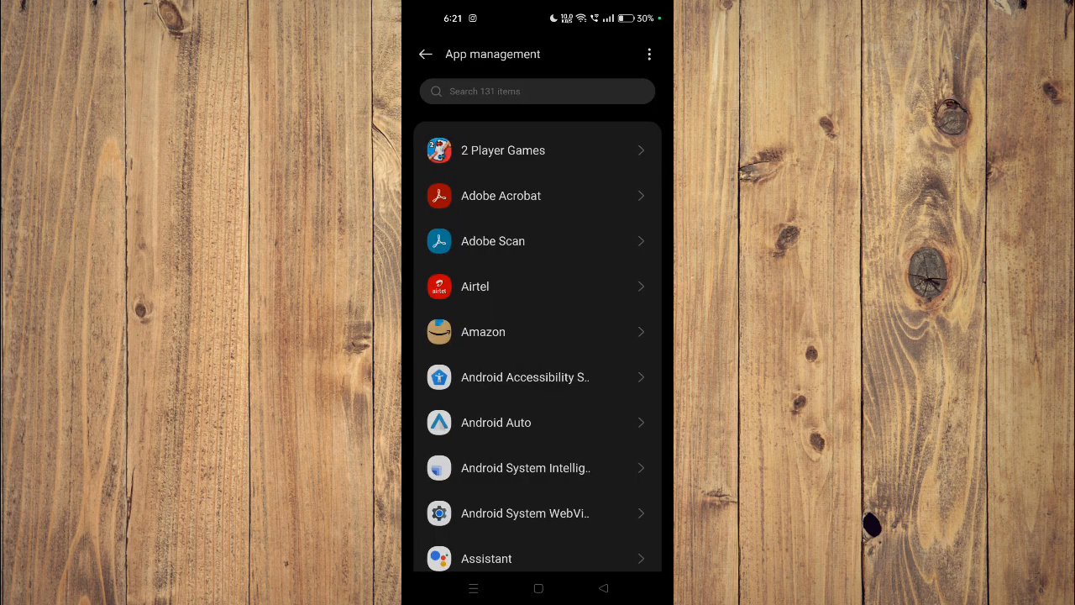
scroll("down", 3)
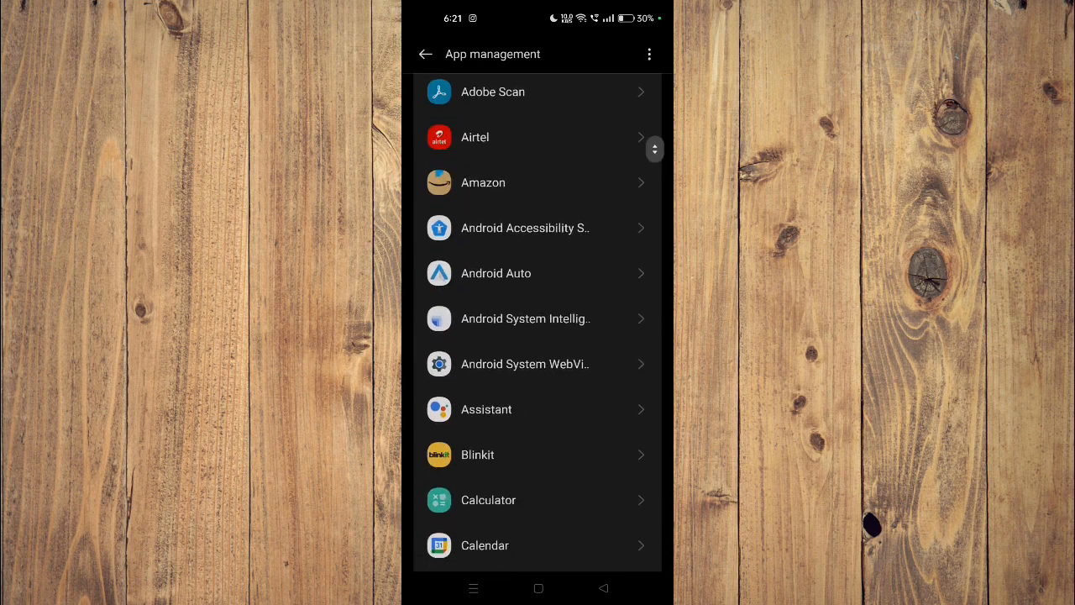
left_click(425, 53)
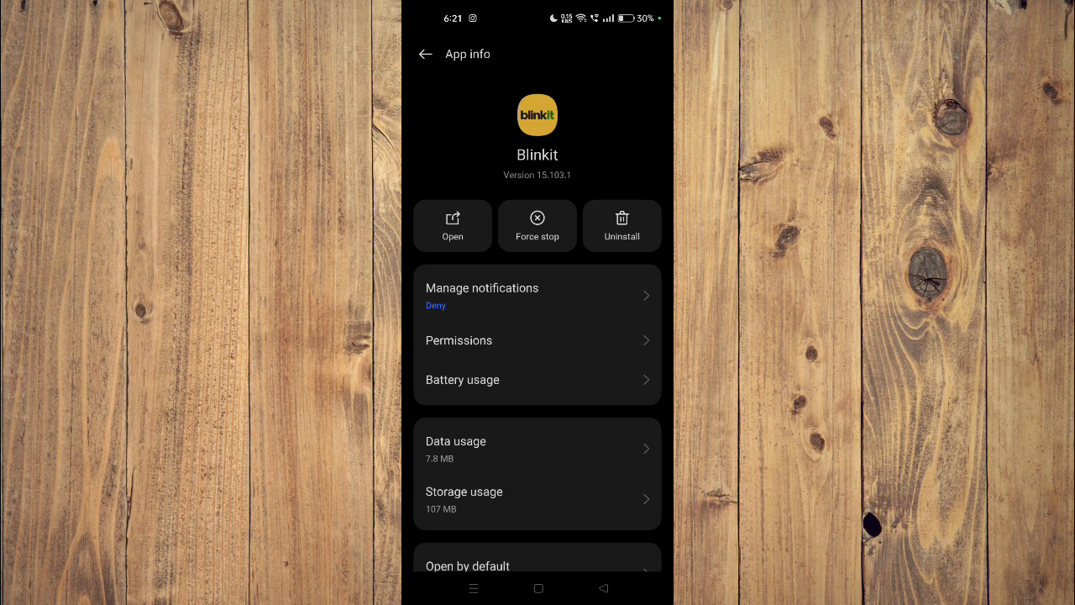
Go back twice from Blinkit's app info to the main Settings list
left_click(426, 53)
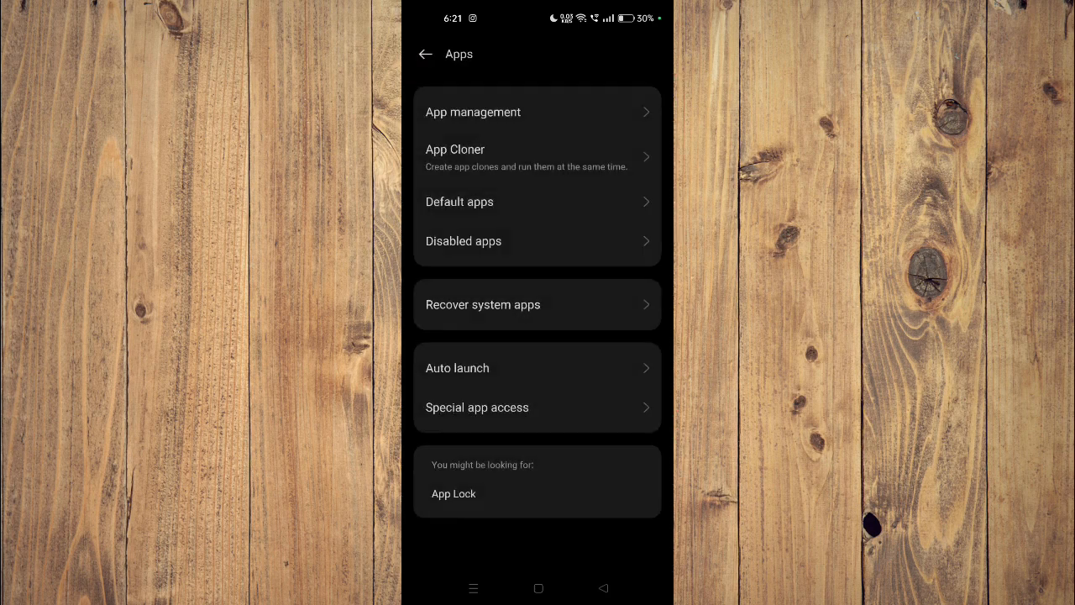
left_click(426, 54)
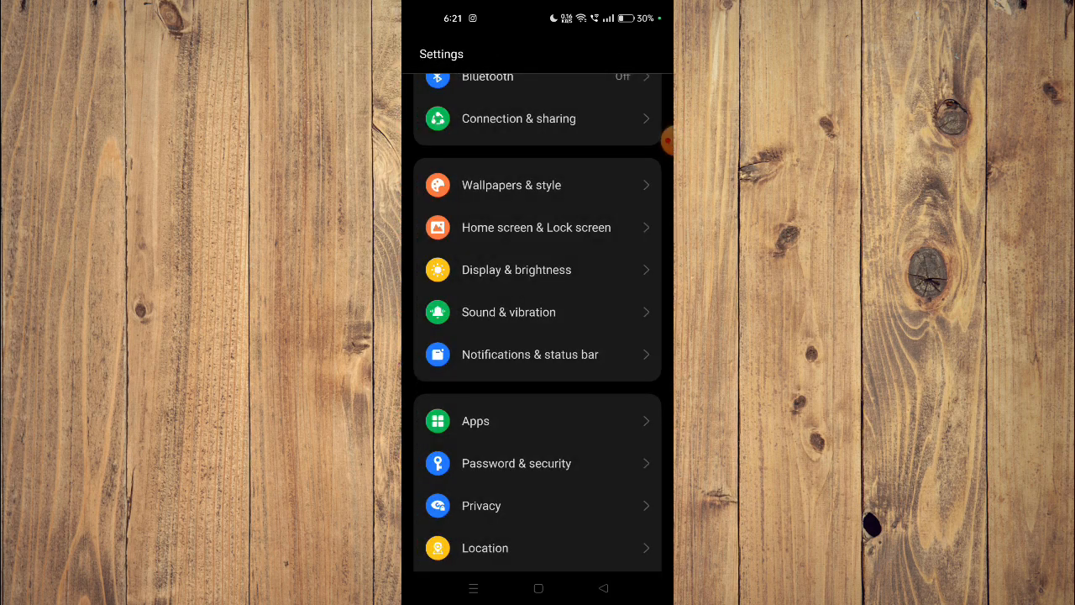